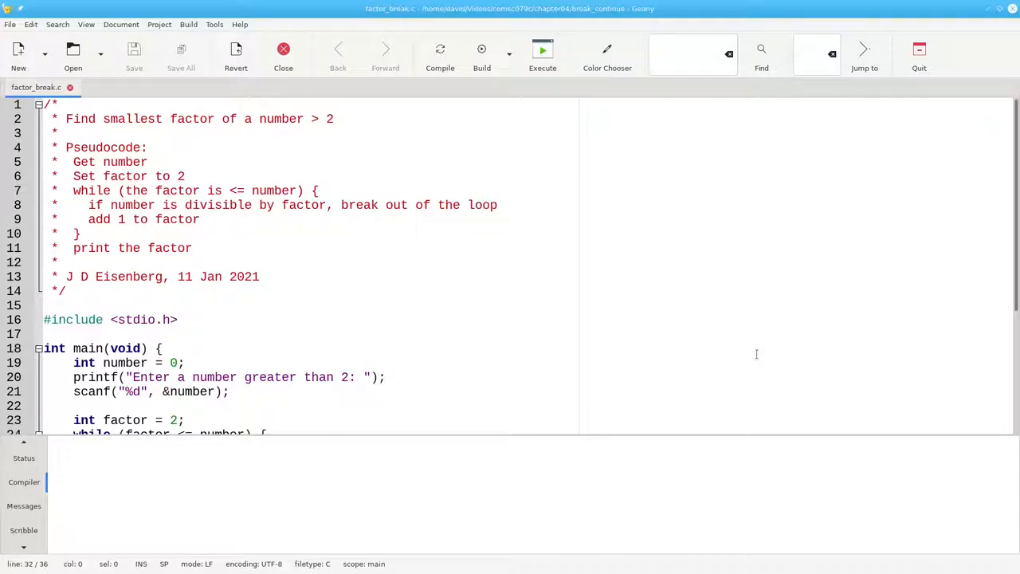
pyautogui.moveTo(590, 243)
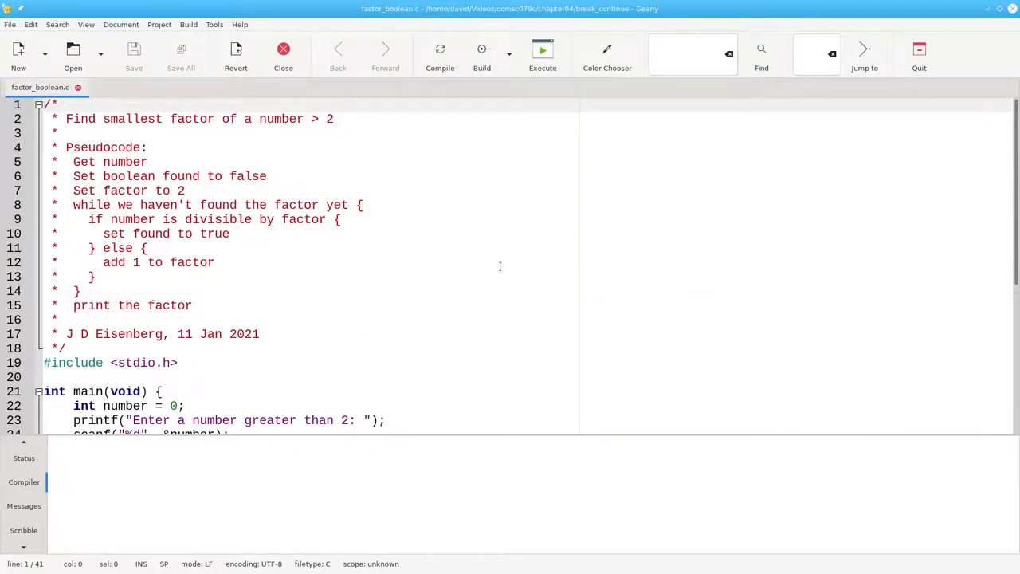
# - Review factor_boolean.c's while (!found) loop, highlighting factor++ and the result printf, then compile
pyautogui.scroll(-3)
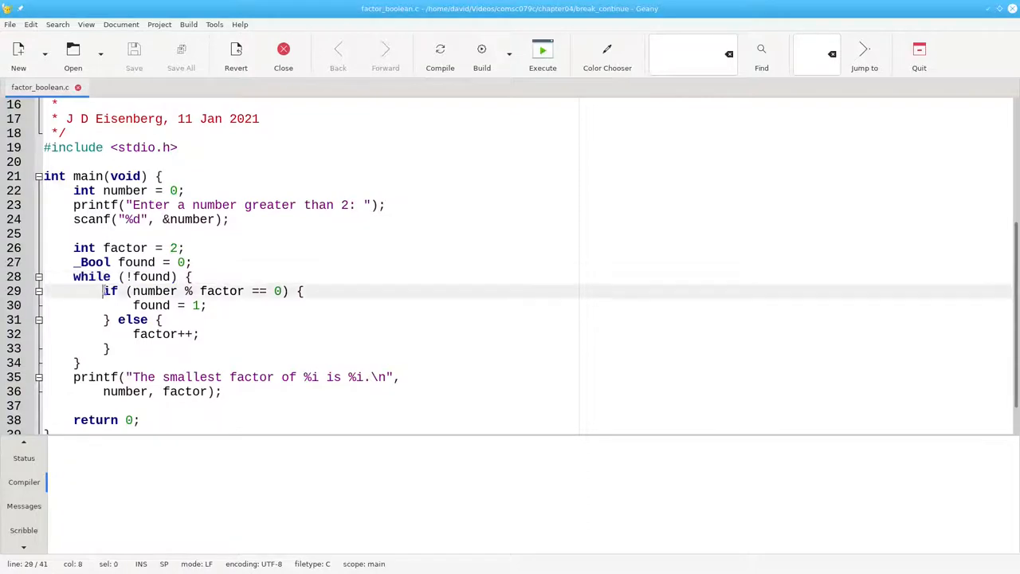
pyautogui.moveTo(103, 291); pyautogui.dragTo(291, 291)
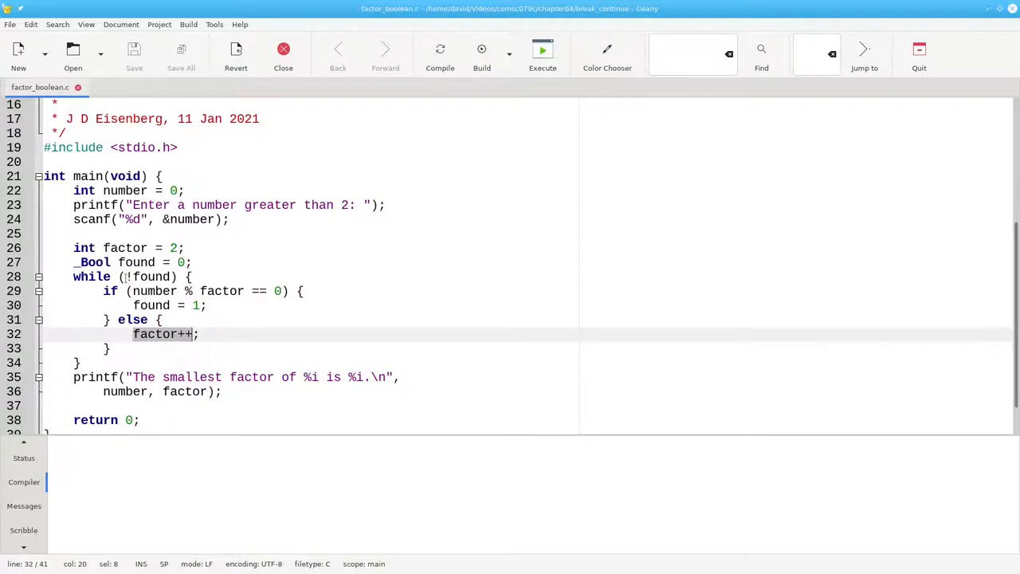
pyautogui.click(148, 277)
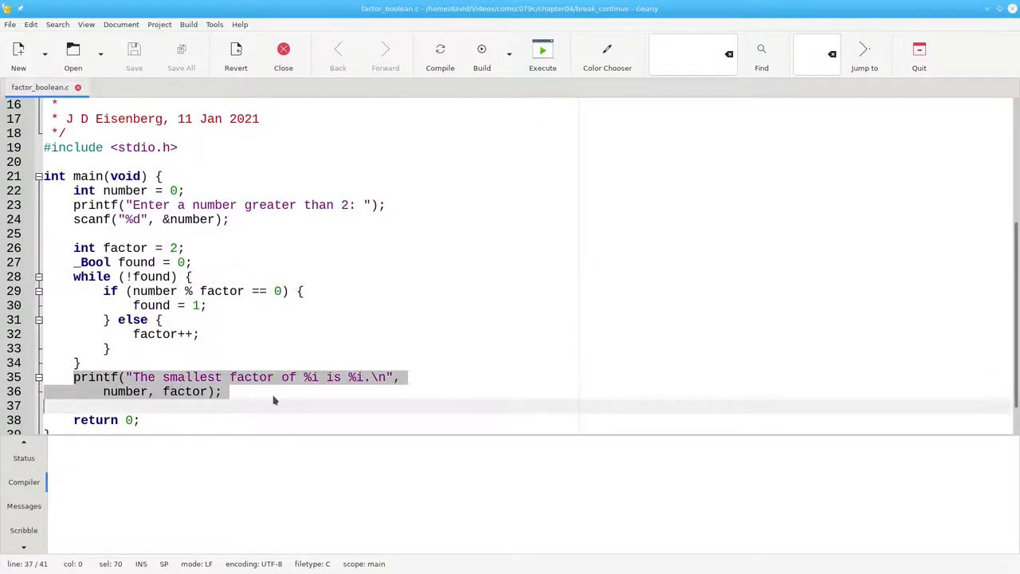
pyautogui.click(221, 392)
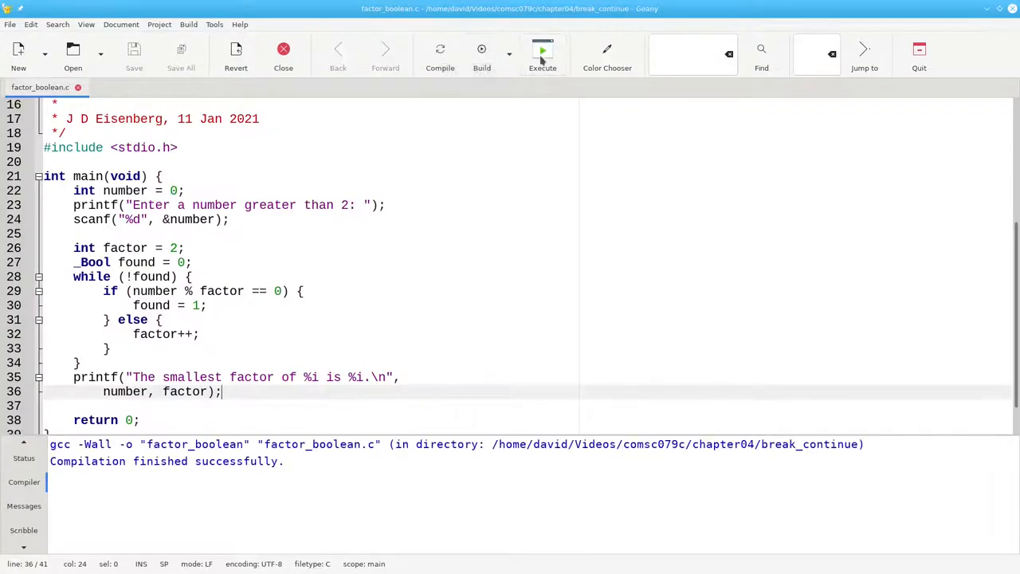
# - Execute the boolean-flag factor program in Konsole with 437 as input
pyautogui.click(542, 50)
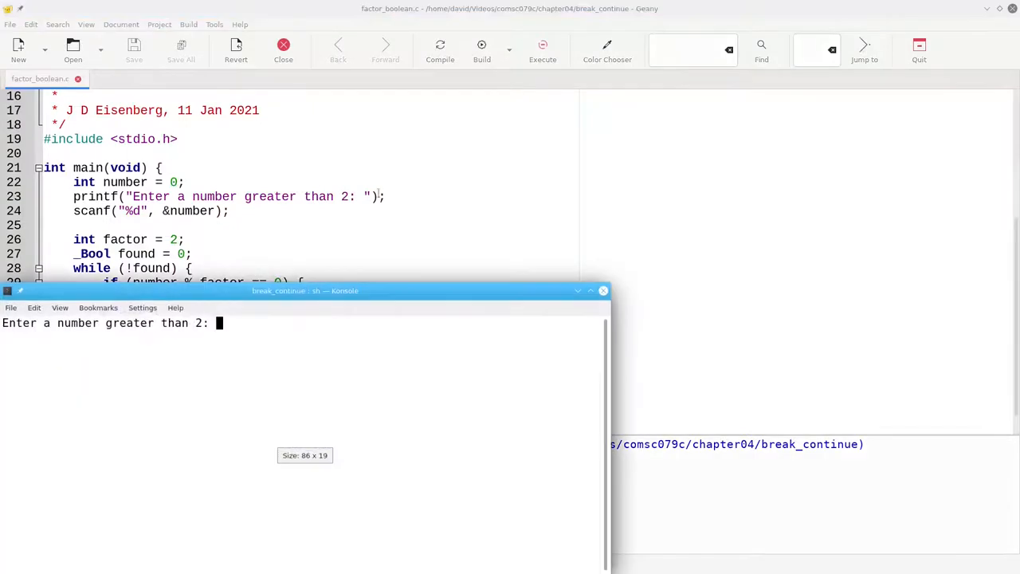
pyautogui.write('437')
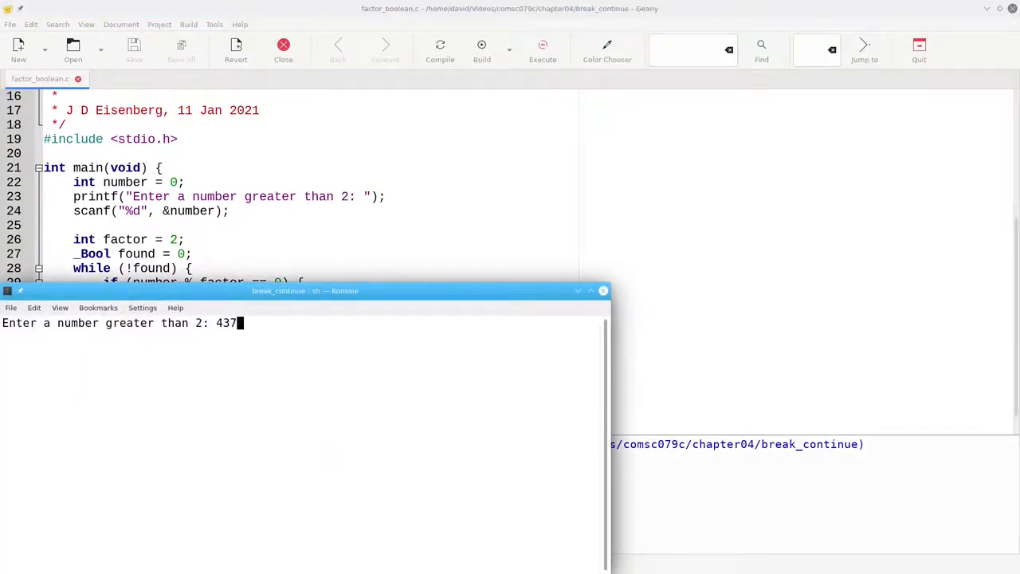
pyautogui.press('Return')
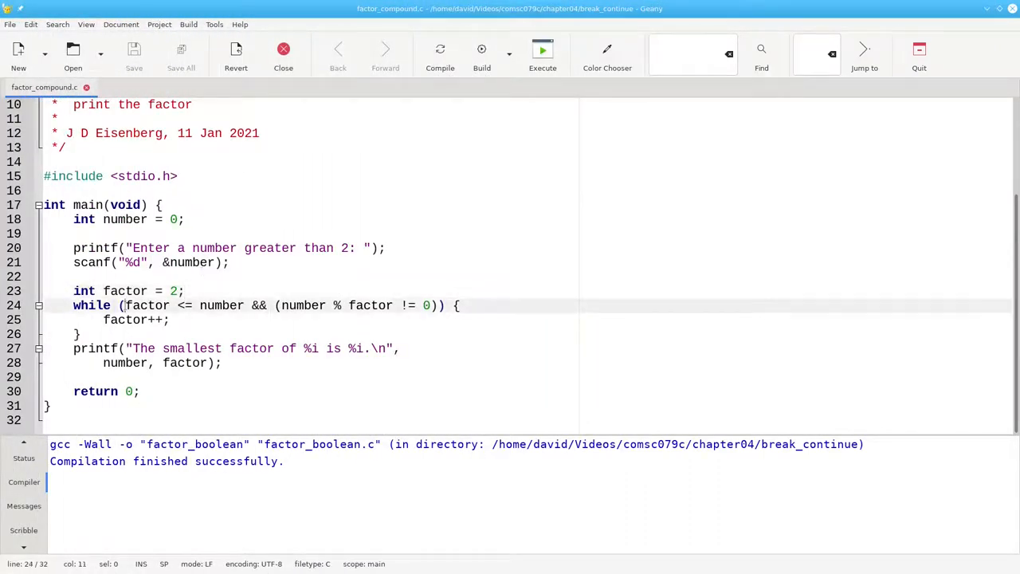
# - Highlight the factor++ increment inside factor_compound.c's compound-condition while loop
pyautogui.moveTo(124, 306); pyautogui.dragTo(246, 305)
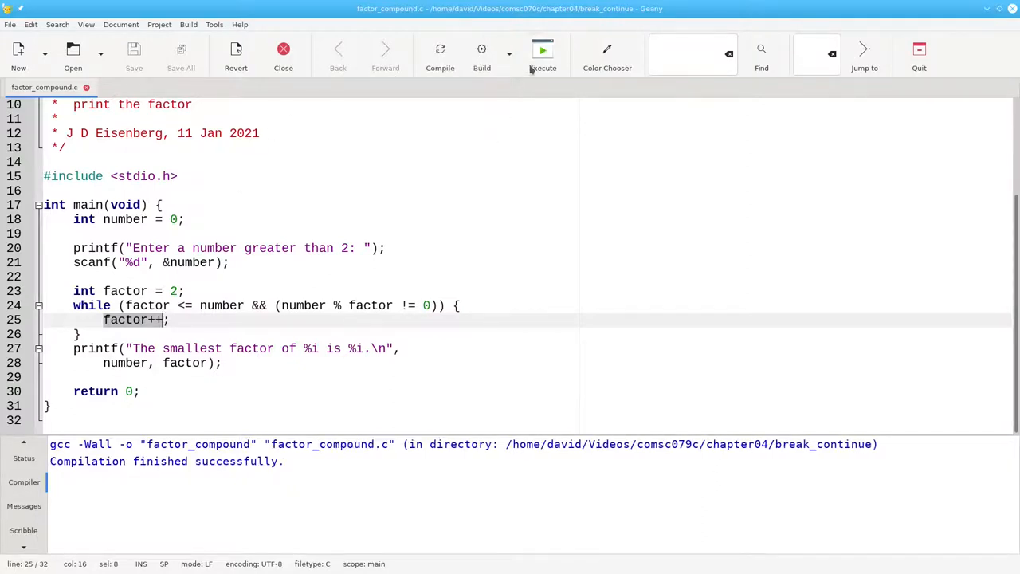
# - Execute factor_compound in Konsole and enter 437 at the prompt
pyautogui.click(543, 54)
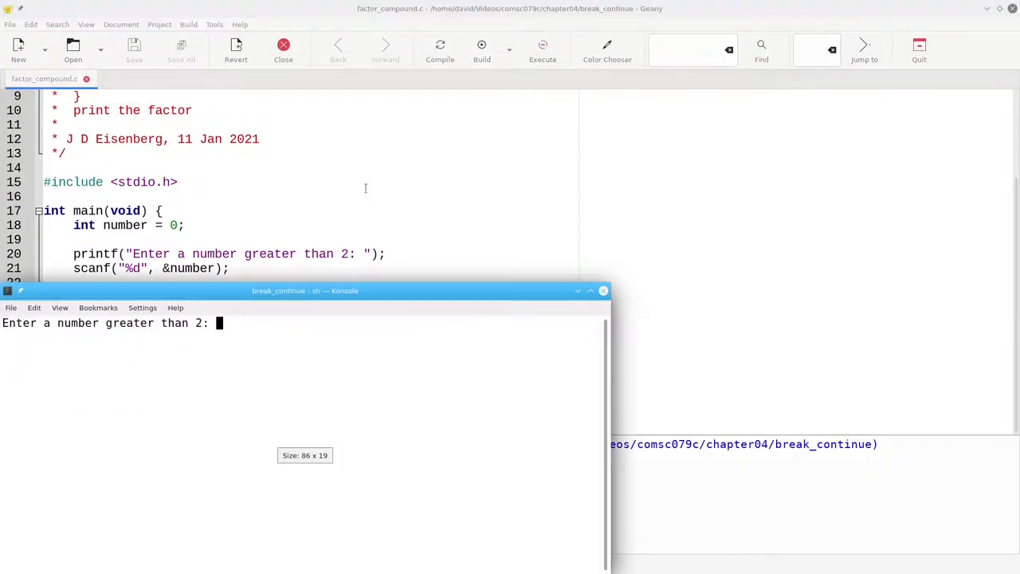
pyautogui.write('437')
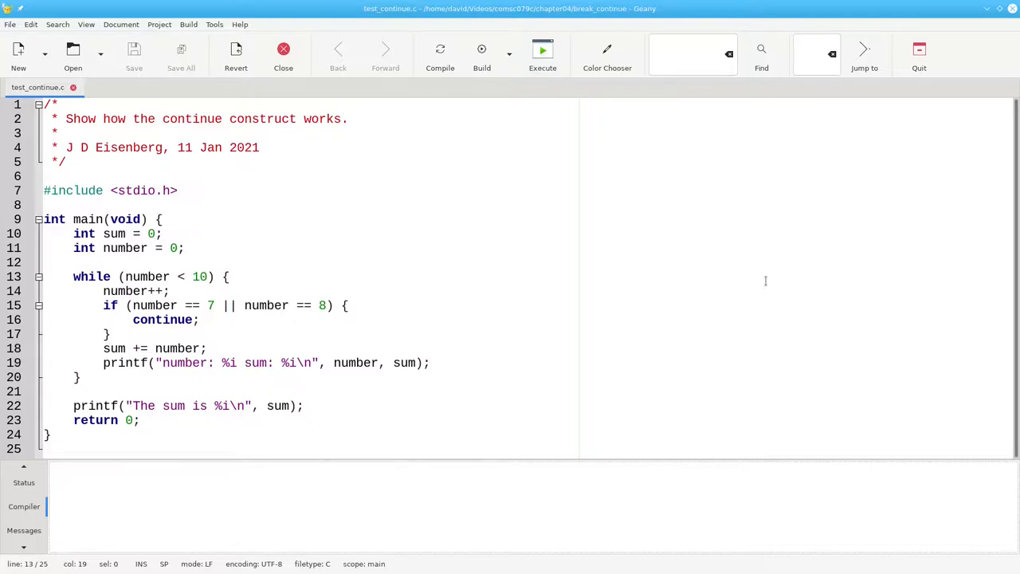
# - Point out test_continue.c's loop and its if/continue block skipping 7 and 8, then compile and execute
pyautogui.click(103, 248)
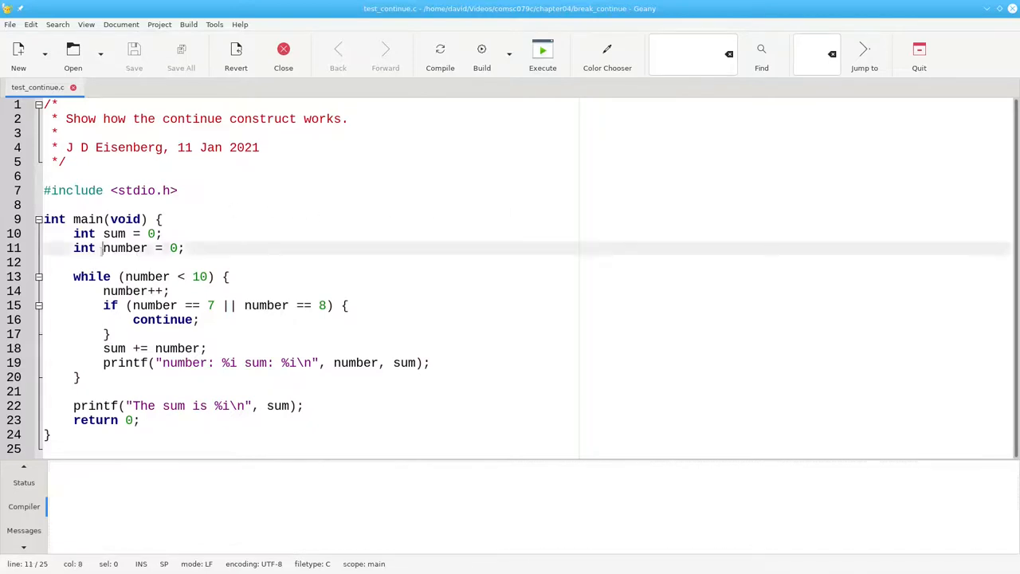
pyautogui.click(131, 277)
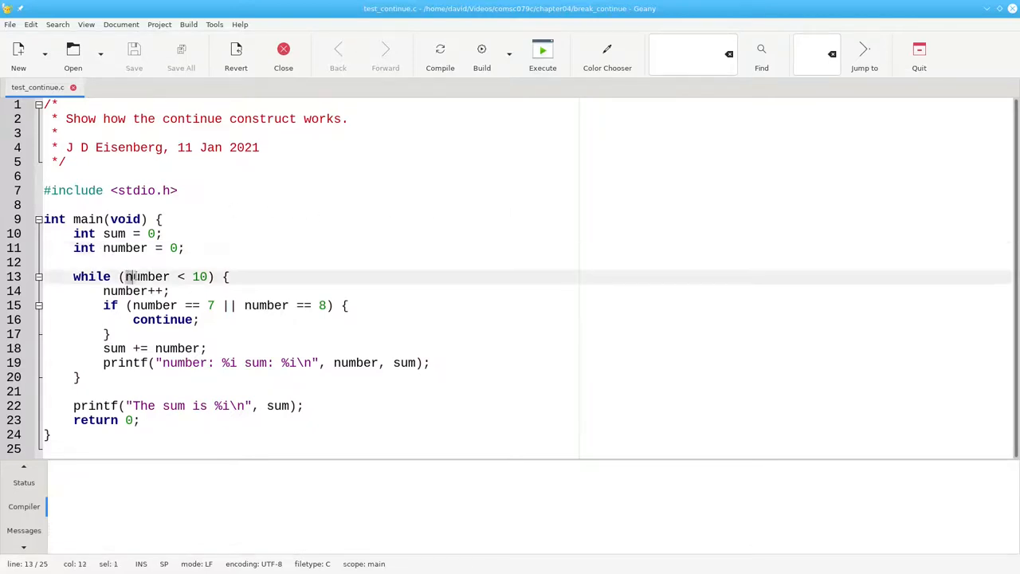
pyautogui.moveTo(126, 277); pyautogui.dragTo(210, 276)
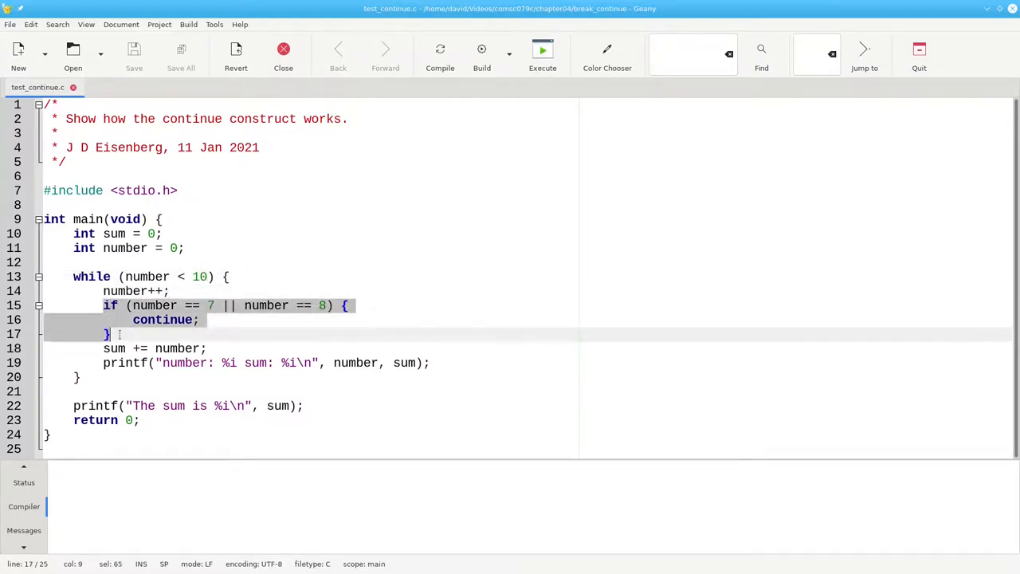
pyautogui.click(77, 377)
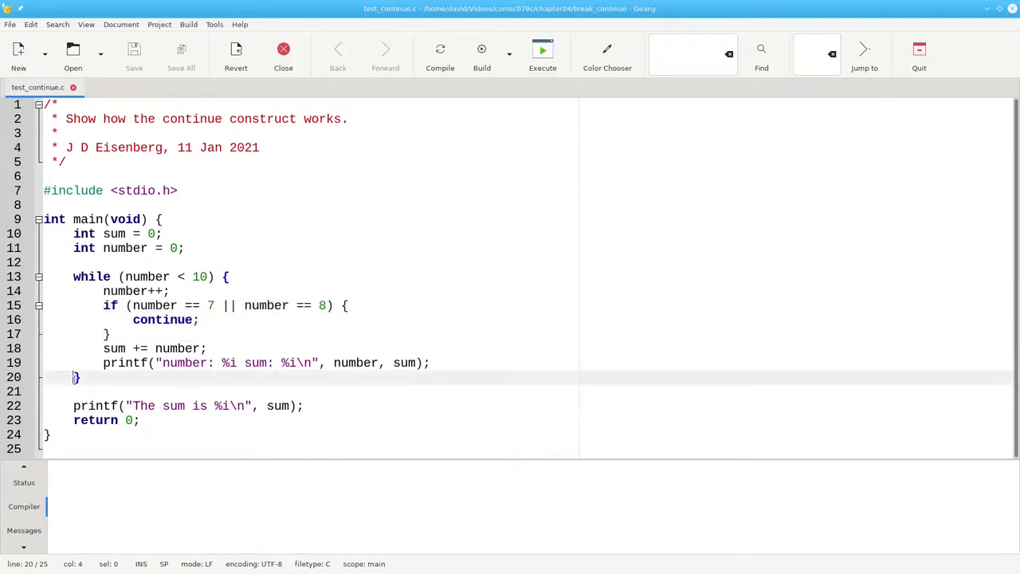
pyautogui.moveTo(103, 348); pyautogui.dragTo(178, 363)
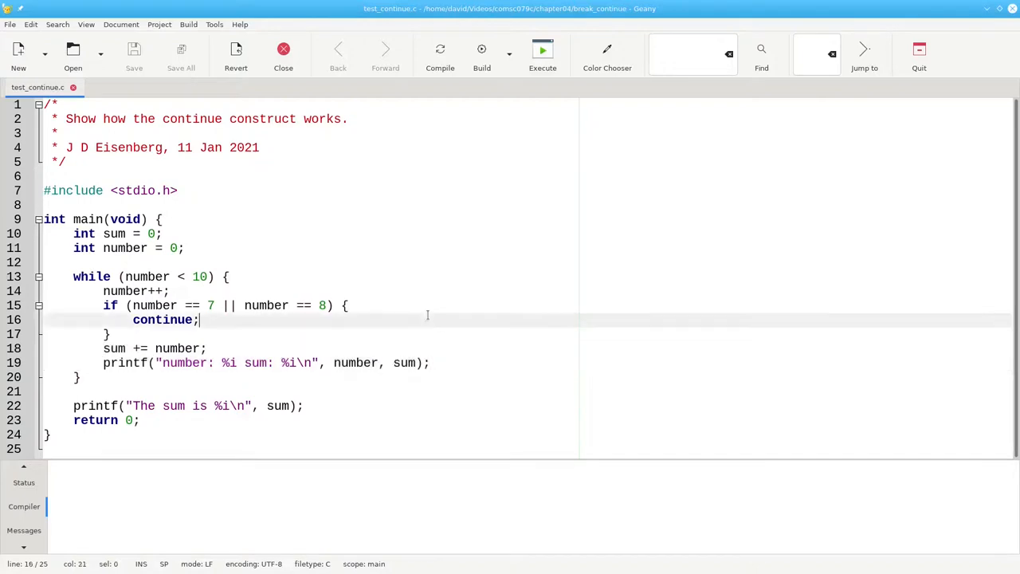
pyautogui.click(482, 49)
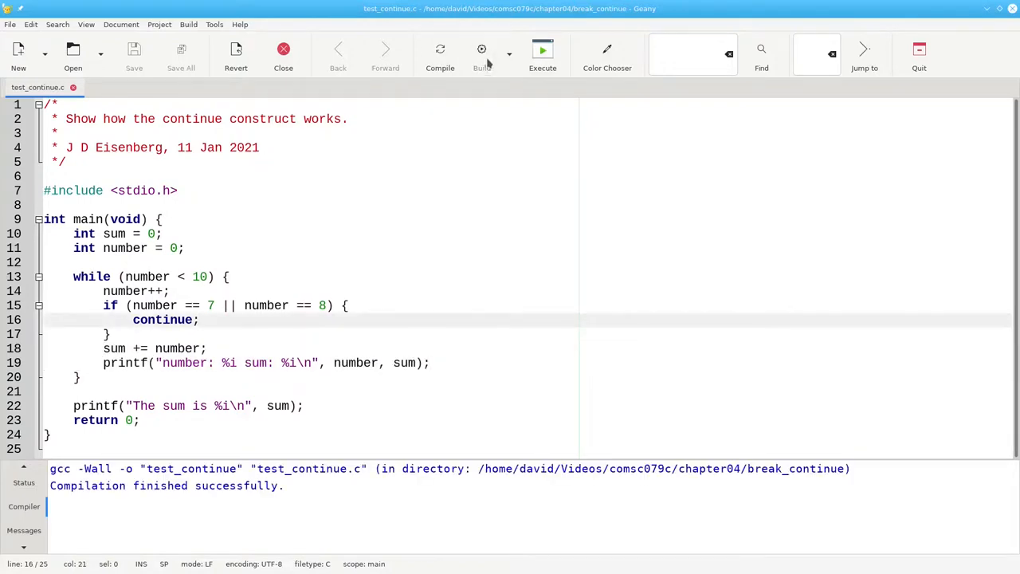
pyautogui.click(542, 49)
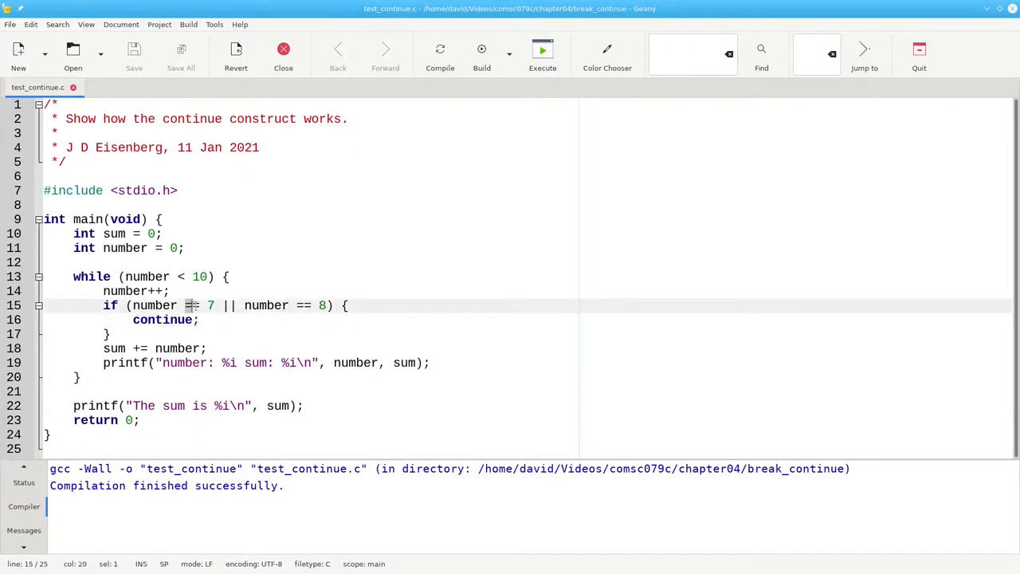
# - Rewrite the condition as number != 7 && number != 8, recompile, and run to print sum 40
pyautogui.write('!')
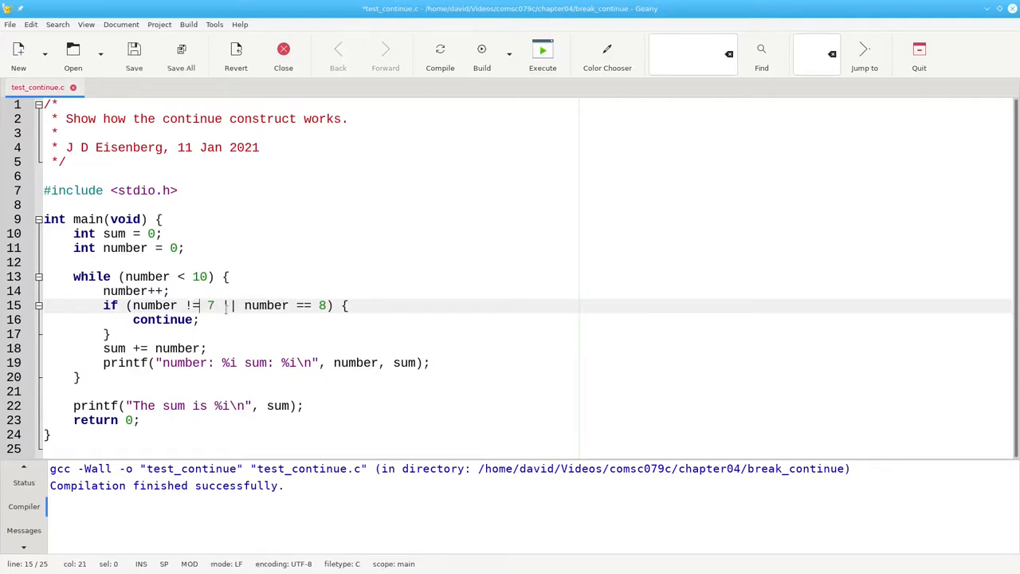
pyautogui.write('&&')
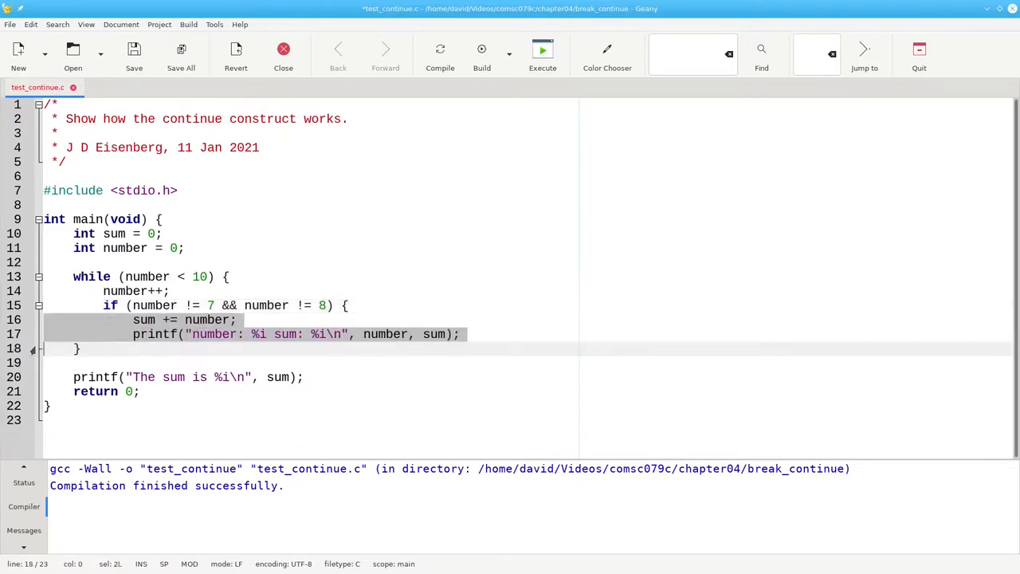
pyautogui.click(462, 334)
pyautogui.write('}')
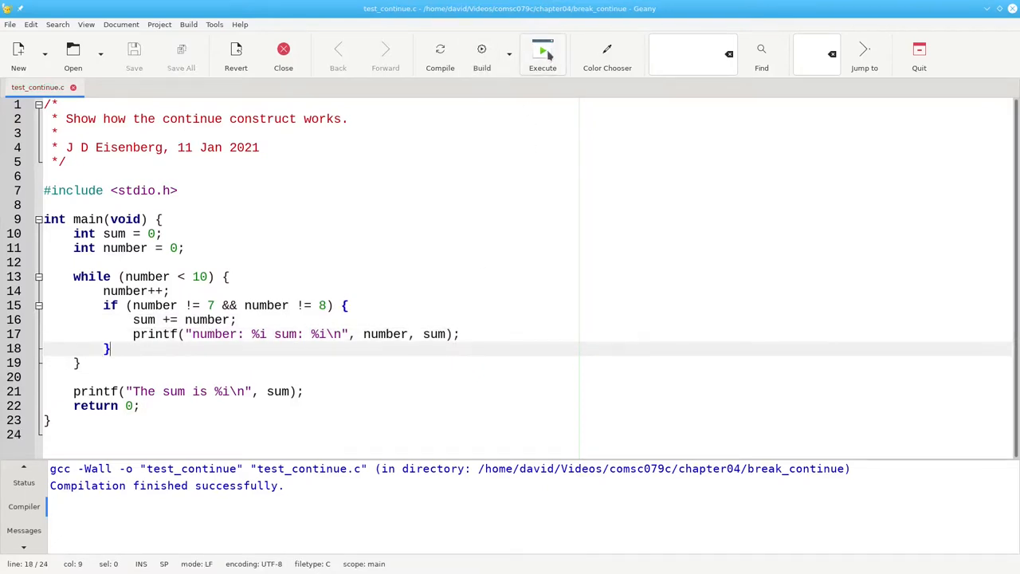
pyautogui.click(543, 49)
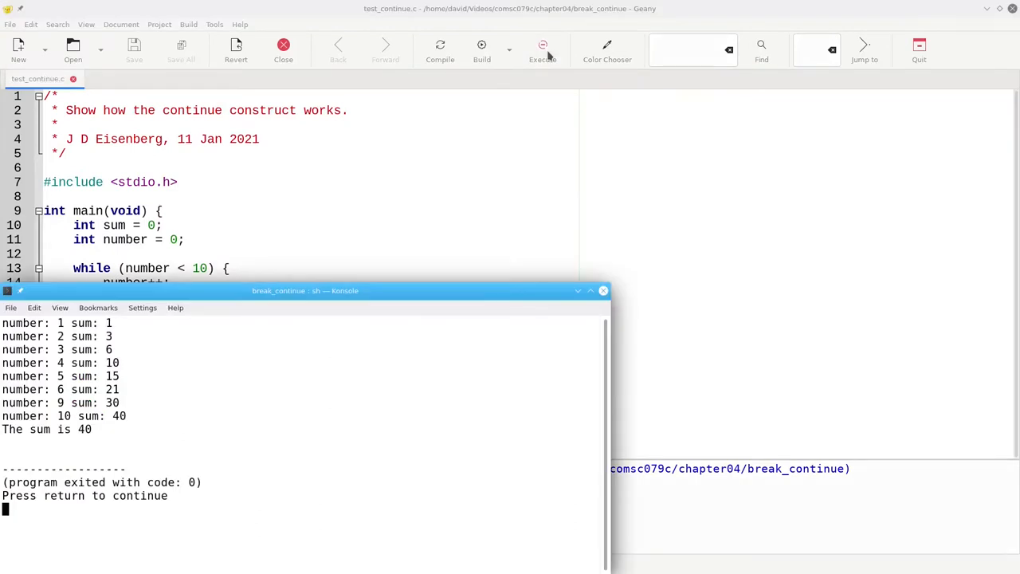